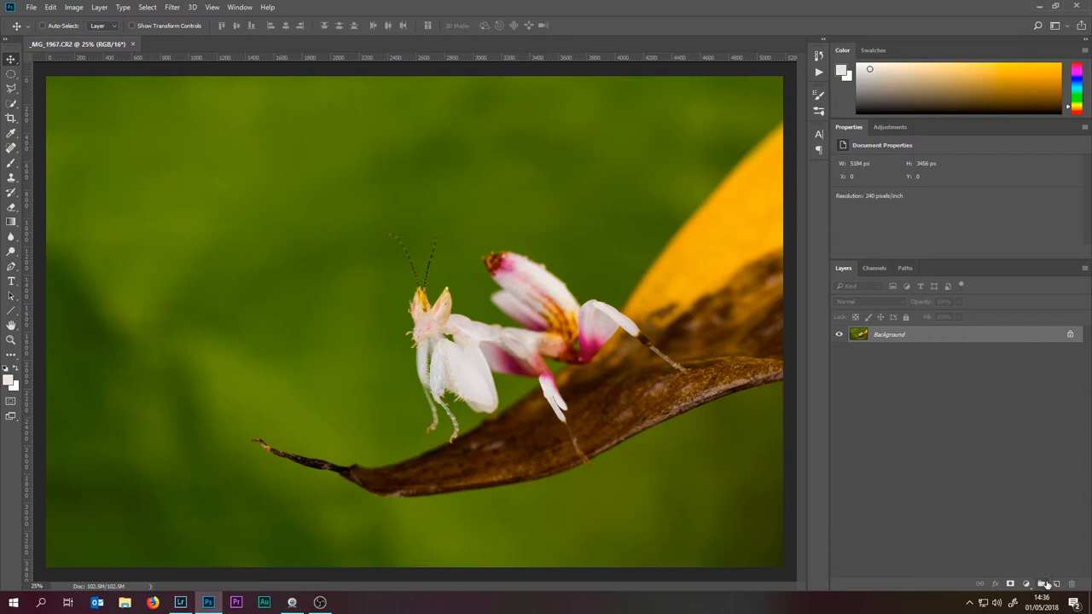
pyautogui.moveTo(258, 125)
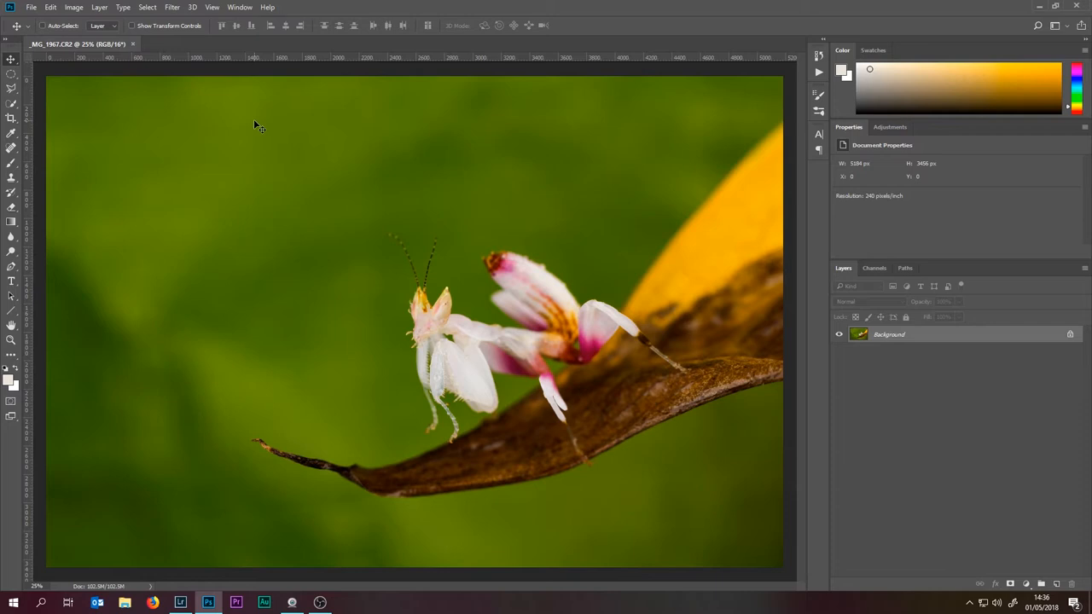